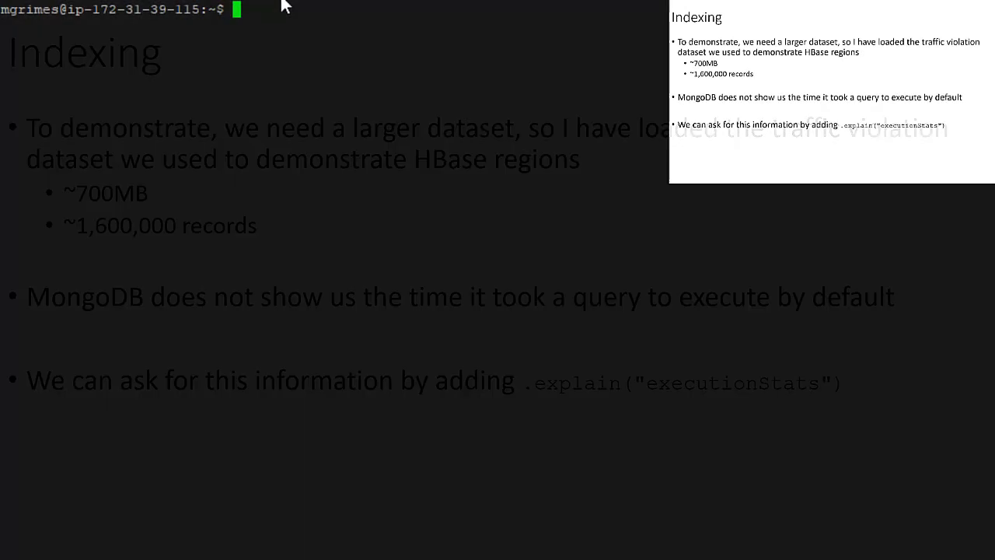
Step: Open mongo on MG_UHDB, show collections, and print the traffic documents with db.traffic.find()
{"action": "type", "text": "mongo tG"}
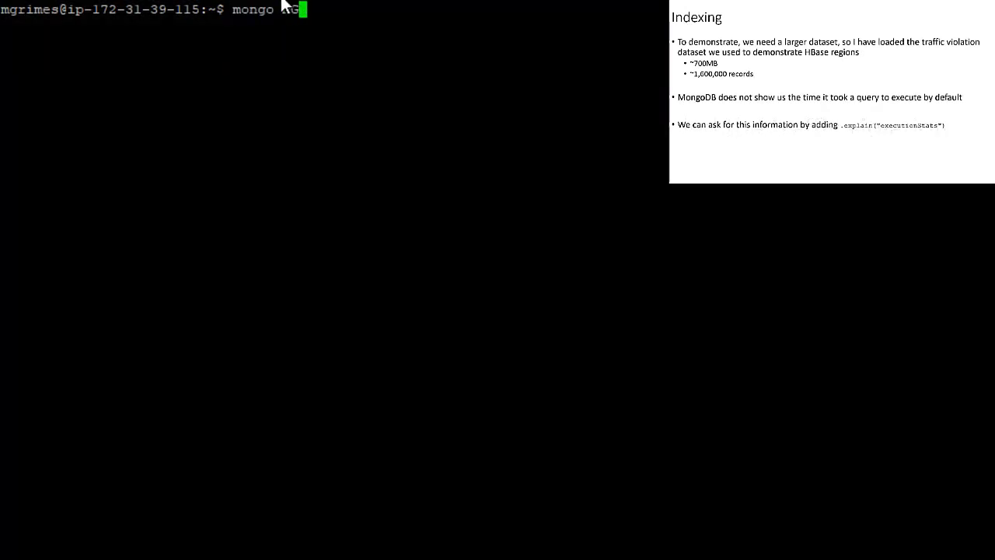
{"action": "type", "text": "_UHDB"}
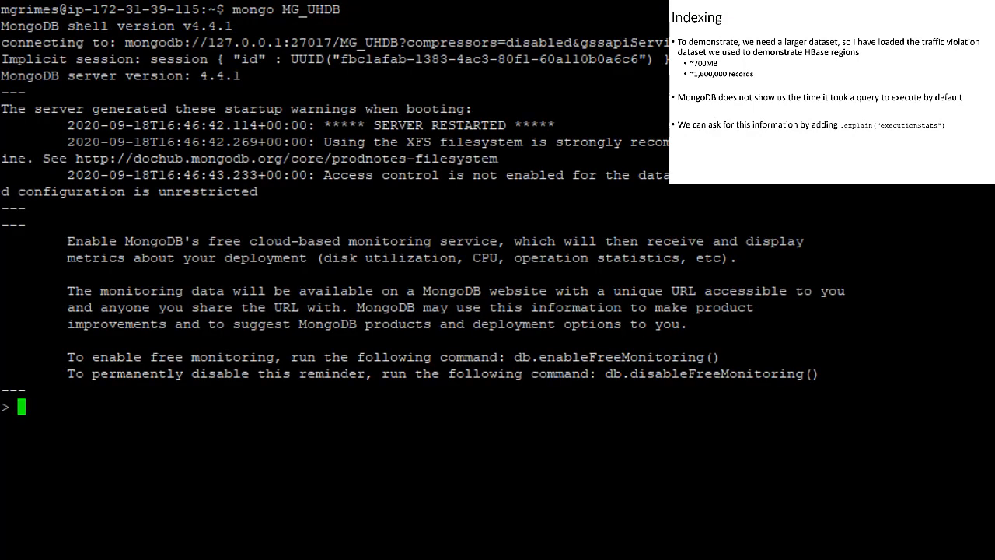
{"action": "type", "text": "show collections"}
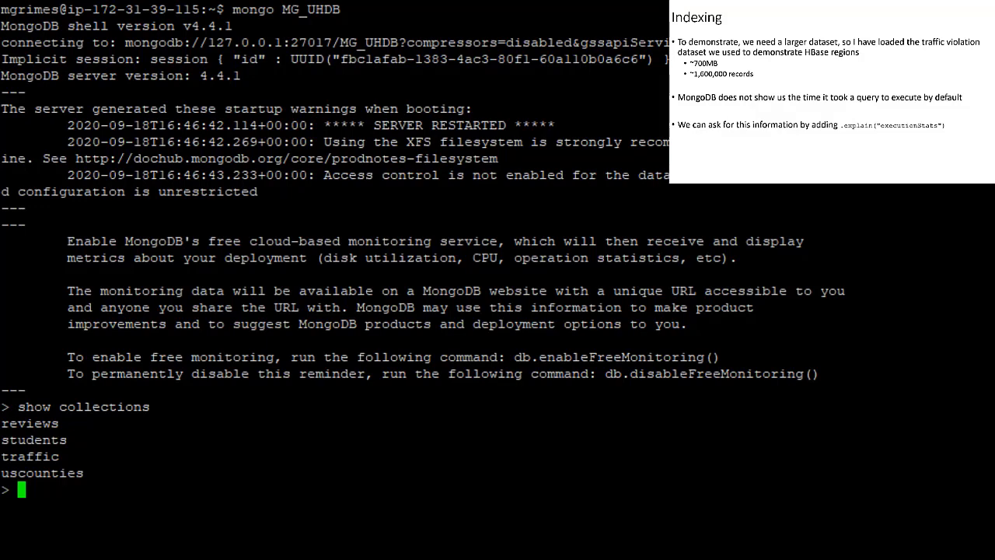
{"action": "type", "text": "db.traf"}
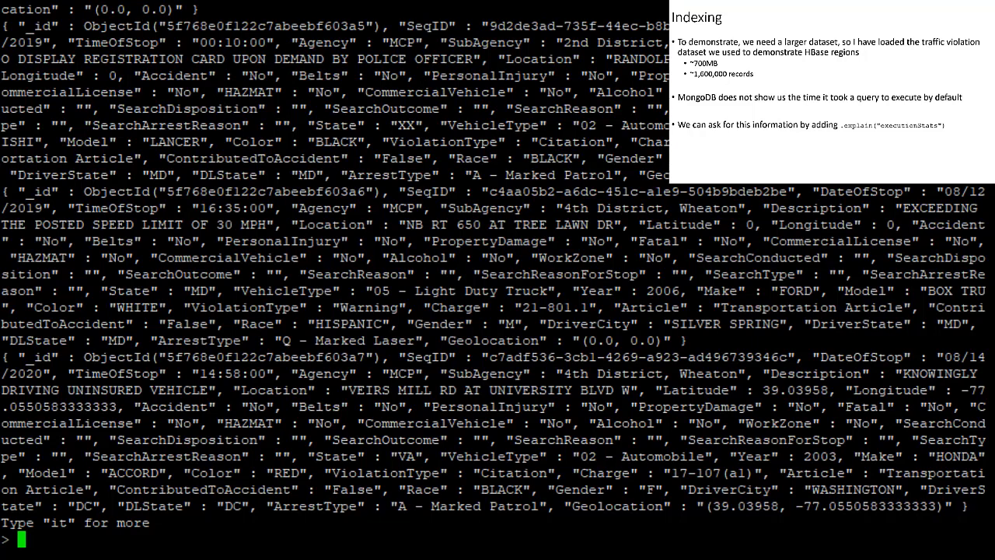
Step: Count traffic documents, then find the one with _id ObjectId 5f768e0f122c7abeebf603a7
{"action": "type", "text": "db.traffic.count("}
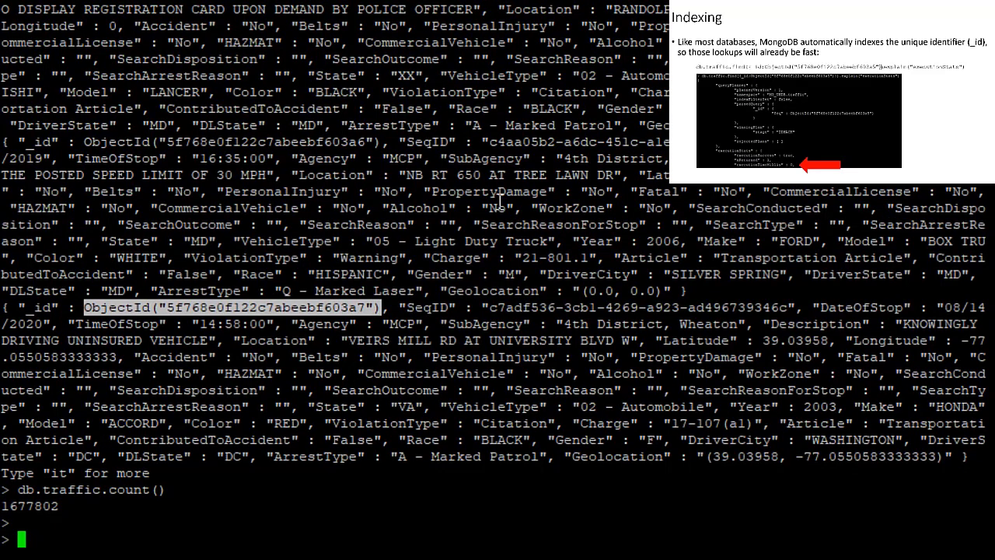
{"action": "type", "text": "db.find"}
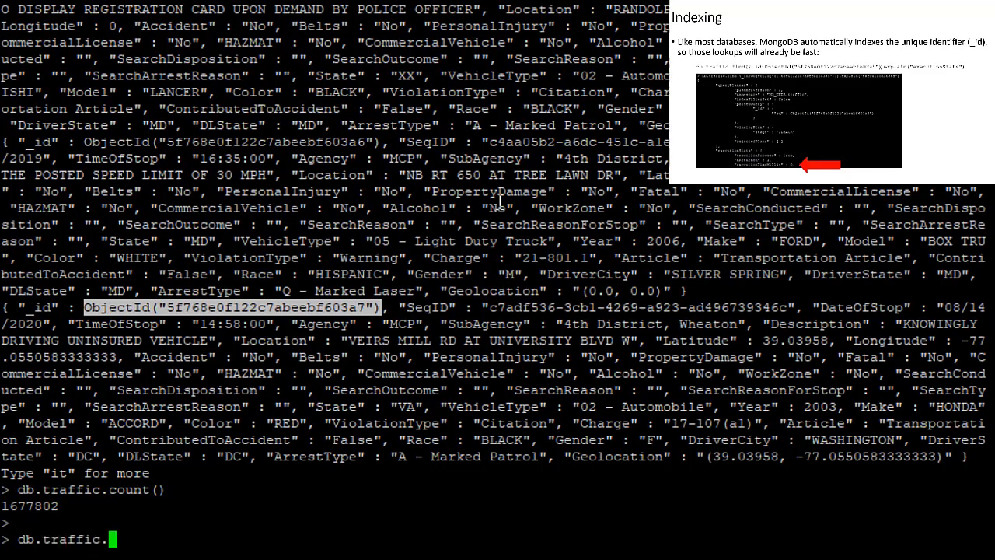
{"action": "type", "text": "find({})"}
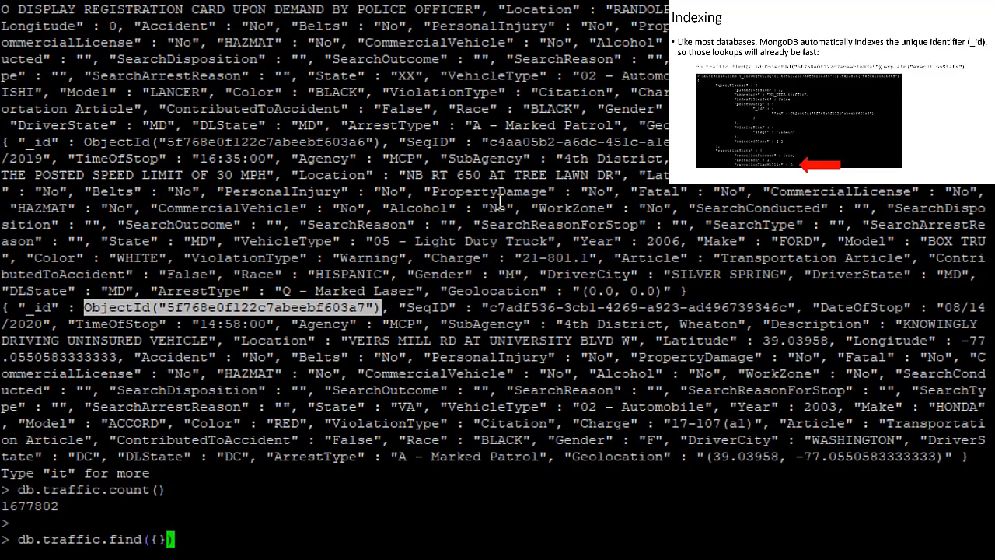
{"action": "type", "text": "_id:"}
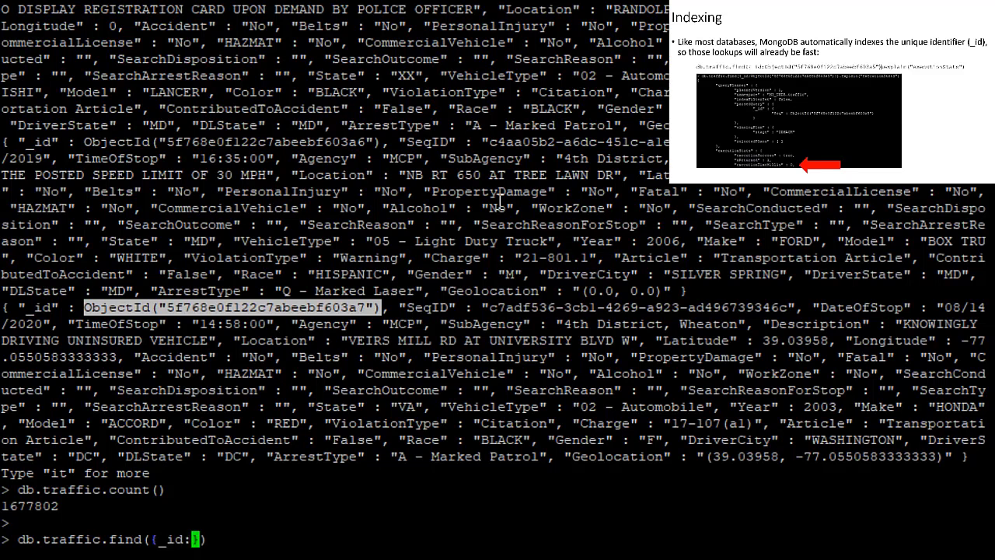
{"action": "type", "text": "ObjectId(\"5f768e0f122c7abeebf603a7\")"}
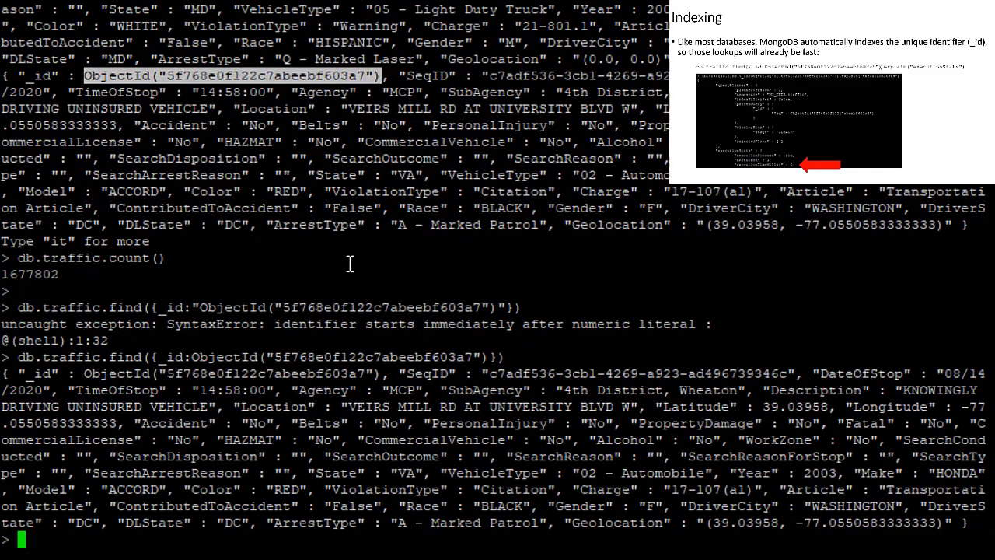
{"action": "type", "text": ".explain(\""}
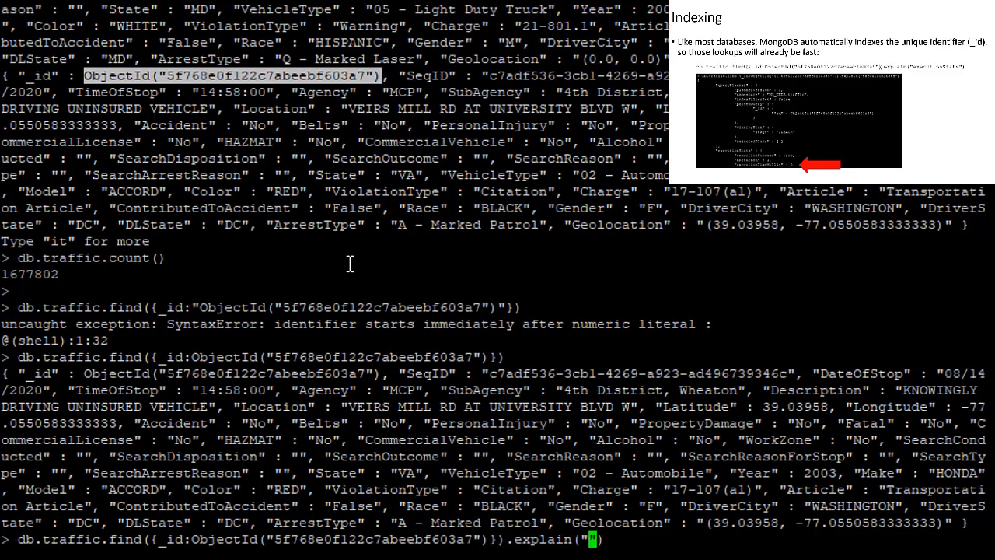
Step: Run the _id lookup with .explain("executionStats") and inspect the IDHACK plan
{"action": "type", "text": "executionS"}
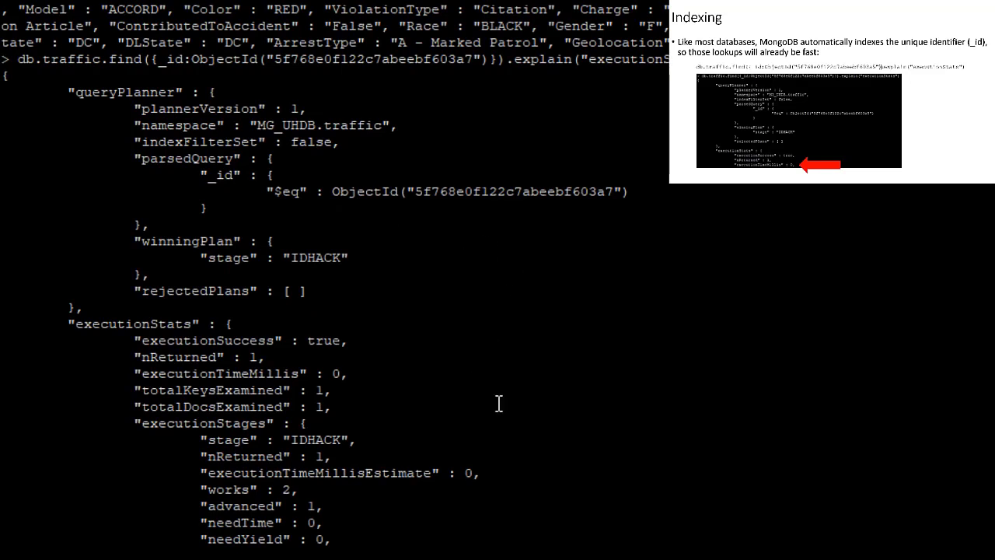
{"action": "mouse_move", "coordinate": [155, 375]}
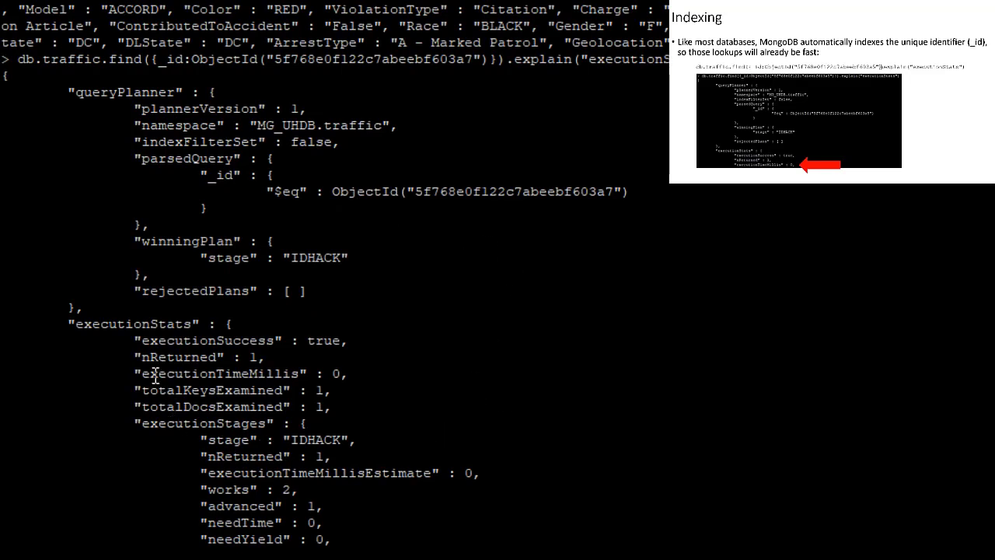
{"action": "double_click", "coordinate": [220, 374]}
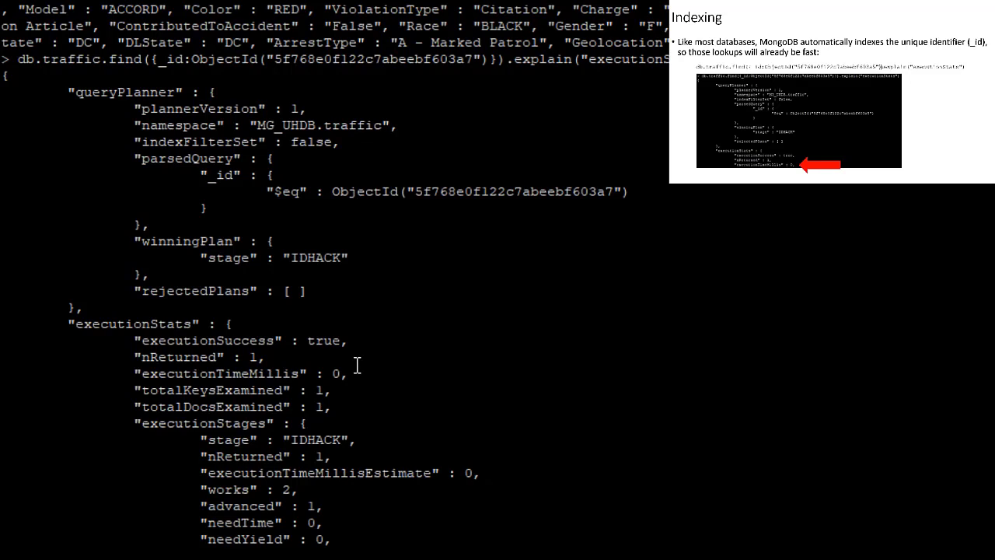
{"action": "mouse_move", "coordinate": [379, 315]}
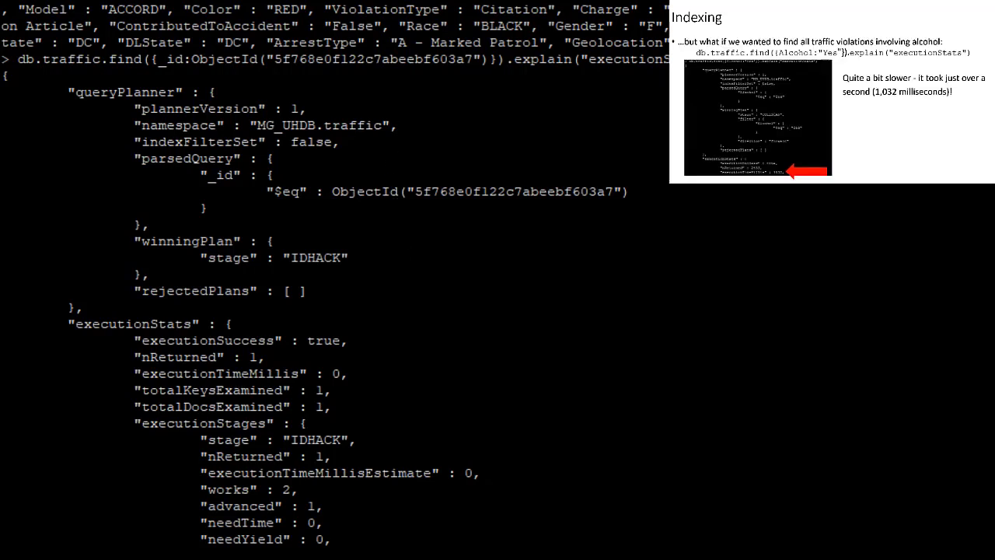
{"action": "mouse_move", "coordinate": [245, 140]}
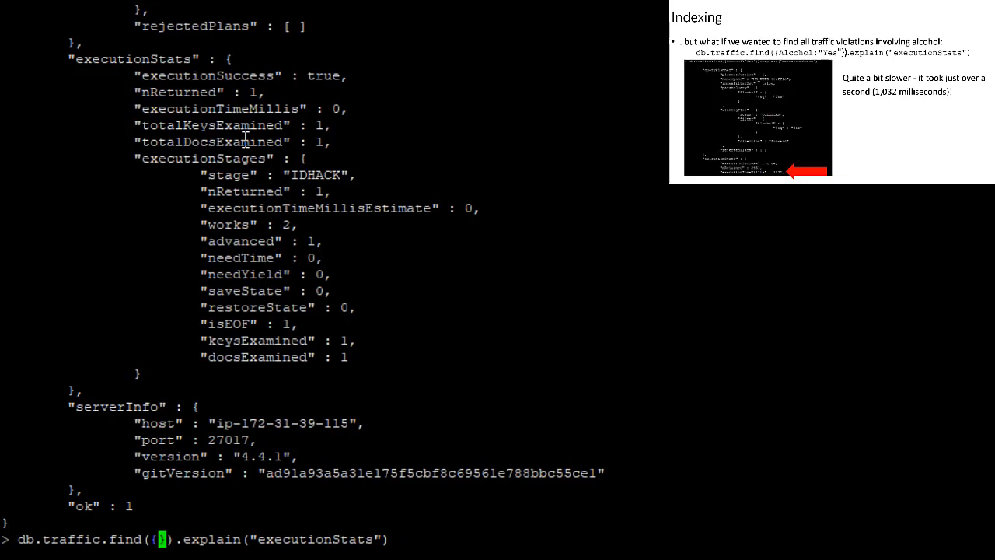
Step: Explain the Alcohol:"Yes" query and highlight its 1037 ms COLLSCAN execution time
{"action": "type", "text": "Alcohol:\"Yes"}
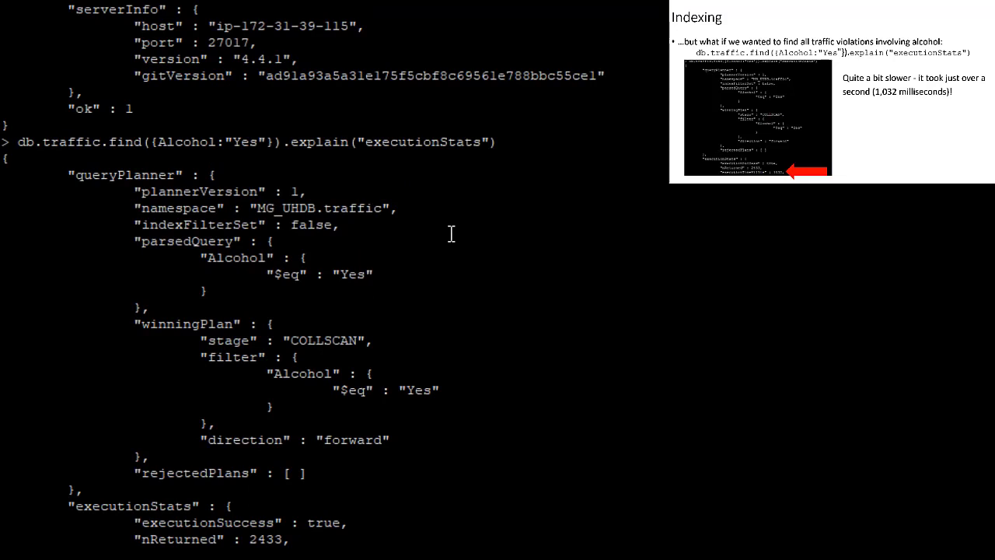
{"action": "scroll", "scroll_direction": "down", "scroll_amount": 3}
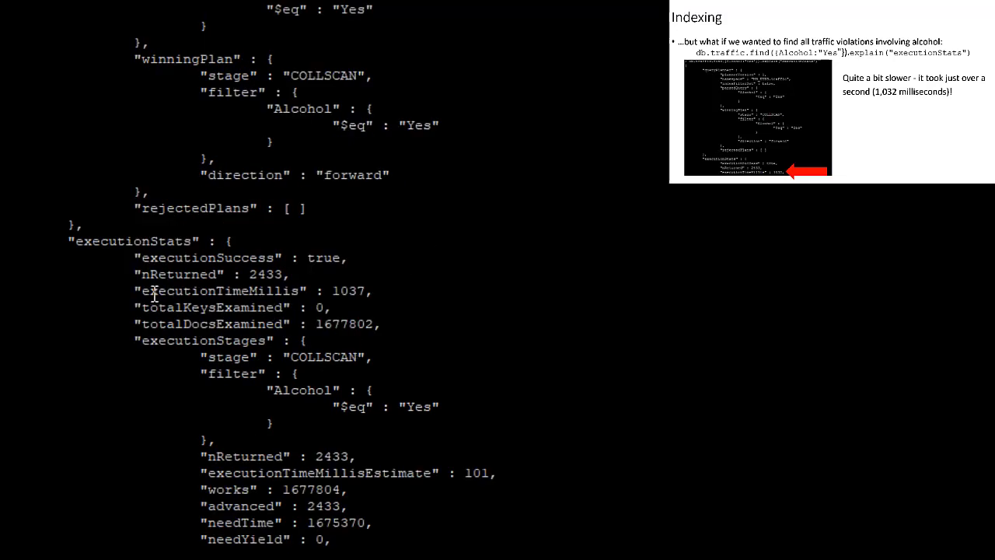
{"action": "left_click_drag", "start_coordinate": [149, 291], "coordinate": [372, 291]}
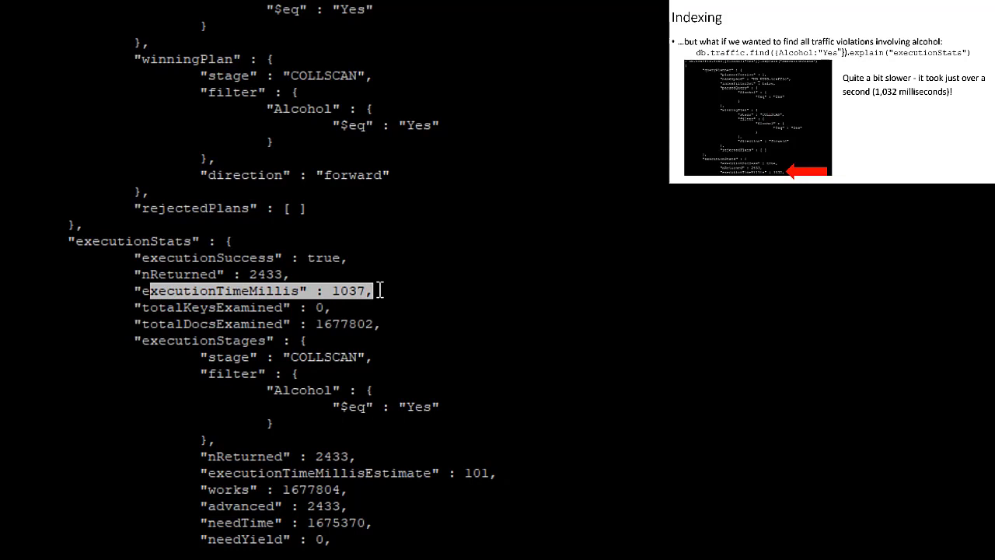
{"action": "mouse_move", "coordinate": [382, 285]}
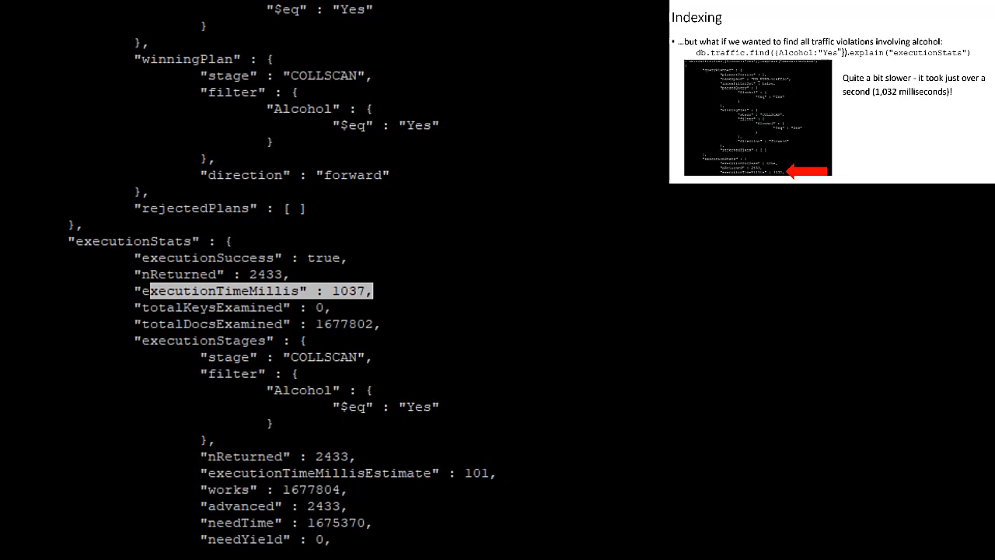
{"action": "key", "text": "Right"}
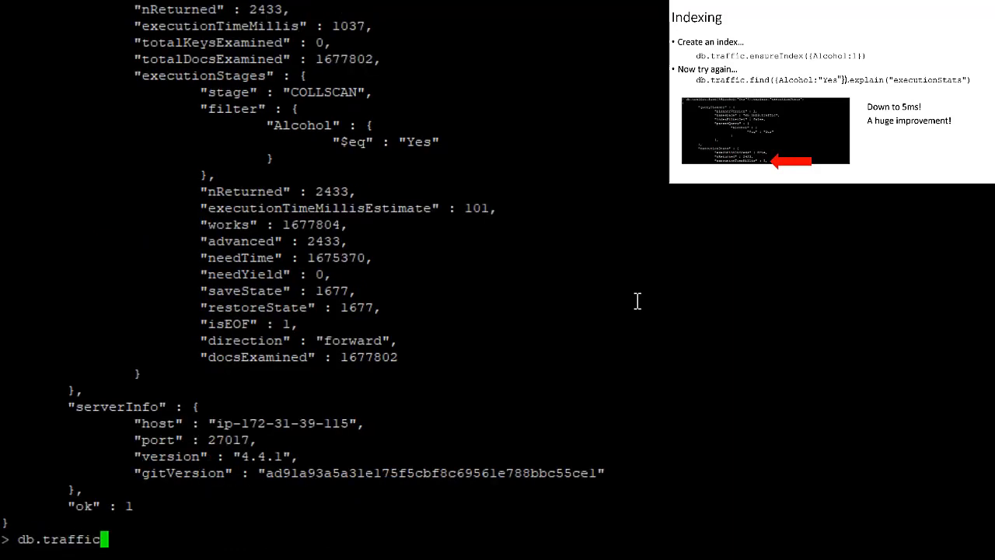
Step: Index Alcohol with ensureIndex({Alcohol:1}), rerun the explain, and highlight the 5 ms IXSCAN time
{"action": "type", "text": ".ensureIndex("}
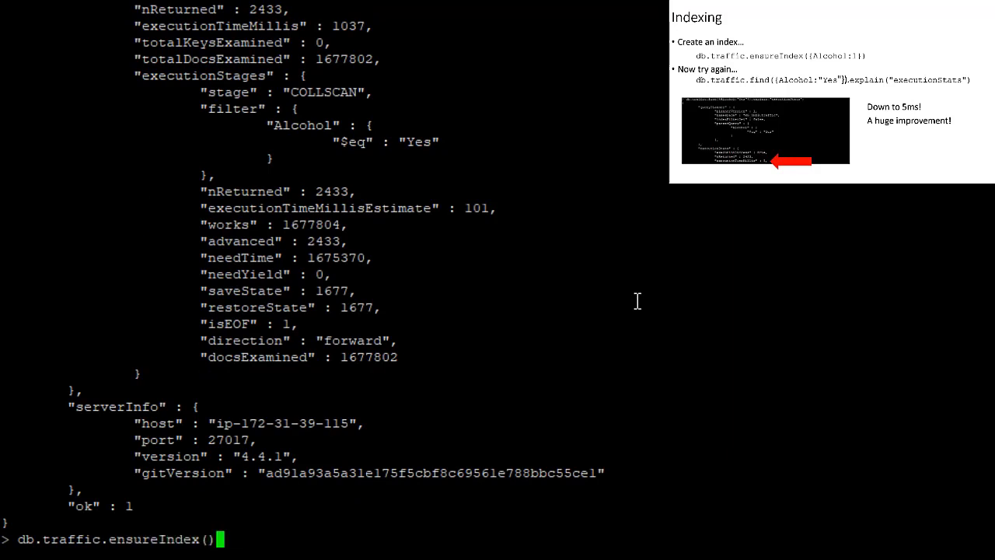
{"action": "type", "text": "{Alcohol:1"}
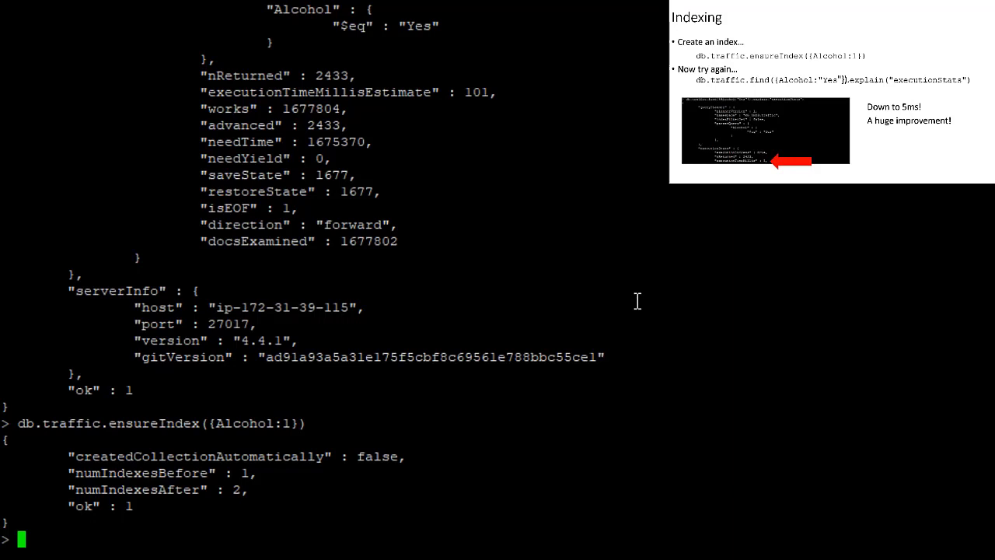
{"action": "type", "text": "db.traffic.find({Alcohol:\"Yes\"}).explain(\"executionStats\")"}
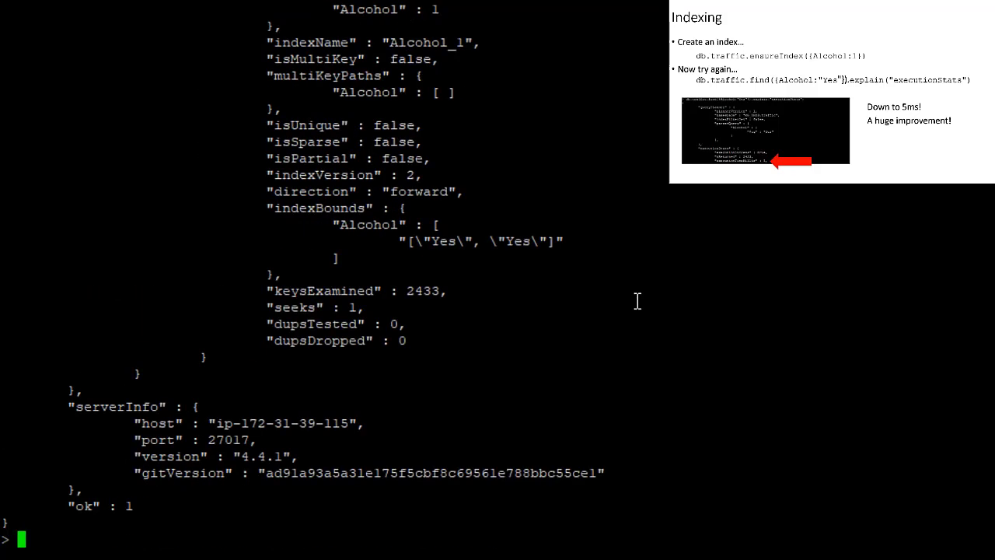
{"action": "scroll", "scroll_direction": "down", "scroll_amount": 3}
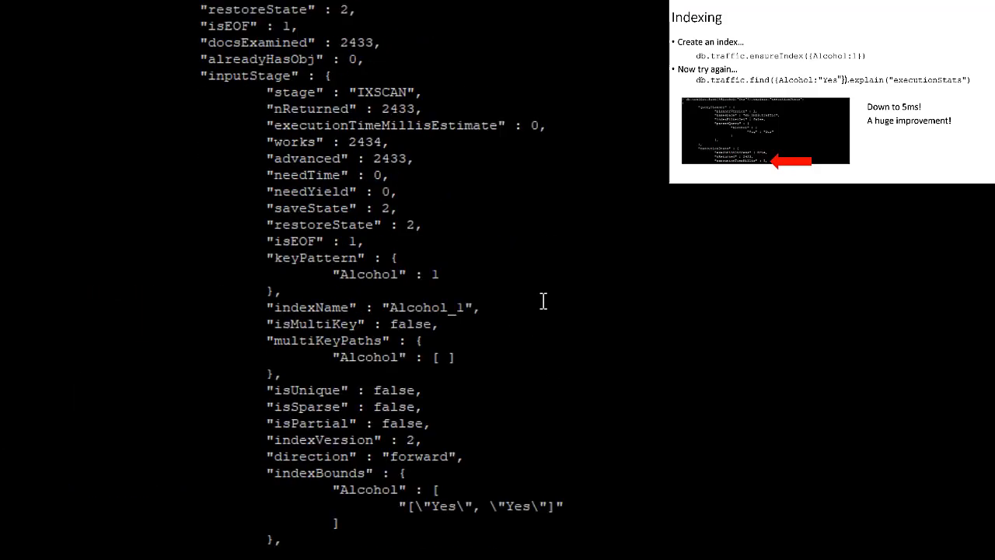
{"action": "scroll", "scroll_direction": "down", "scroll_amount": 3}
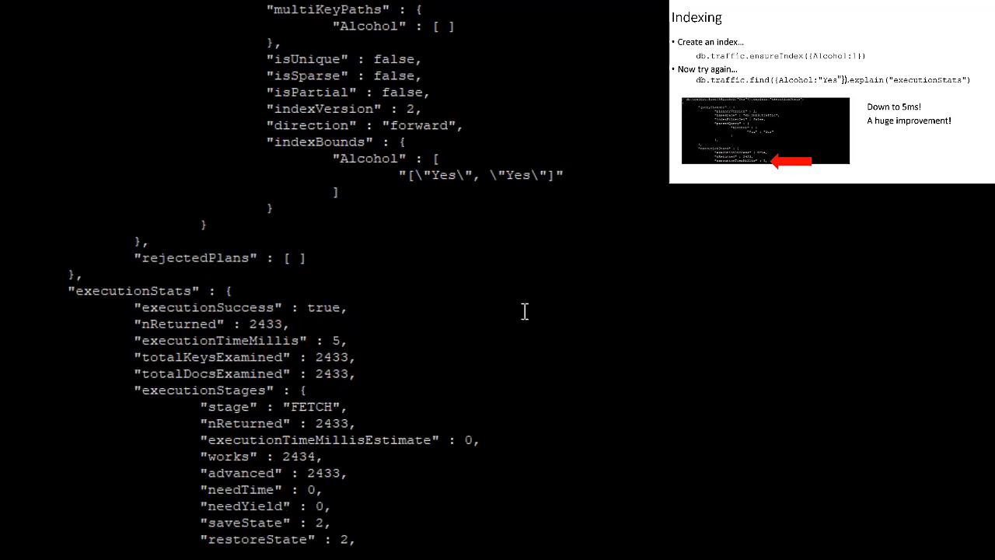
{"action": "mouse_move", "coordinate": [496, 346]}
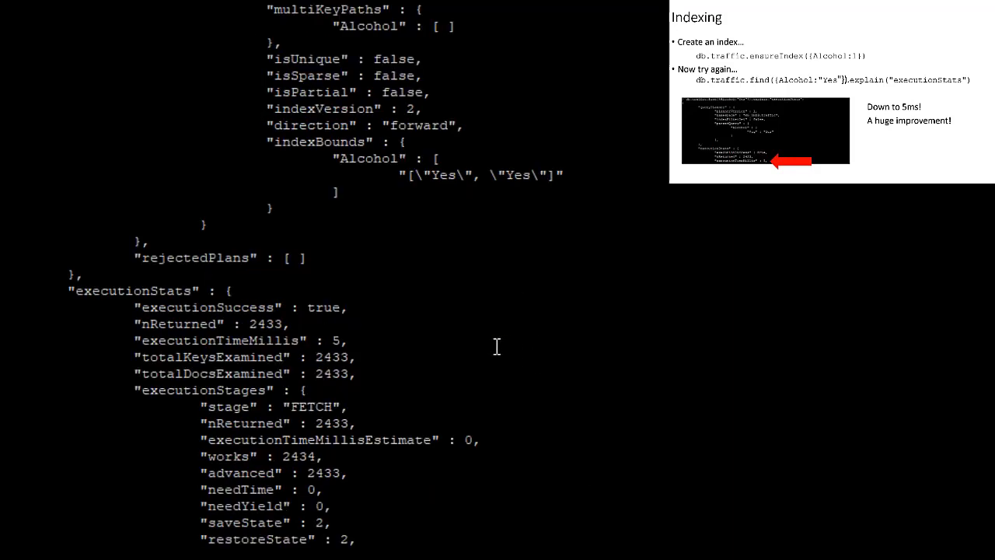
{"action": "mouse_move", "coordinate": [373, 282]}
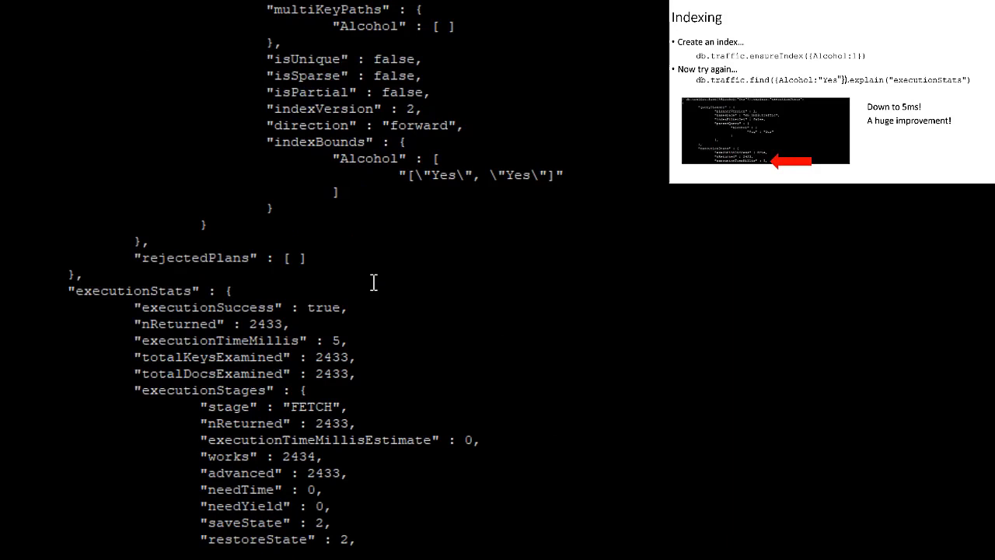
{"action": "double_click", "coordinate": [220, 341]}
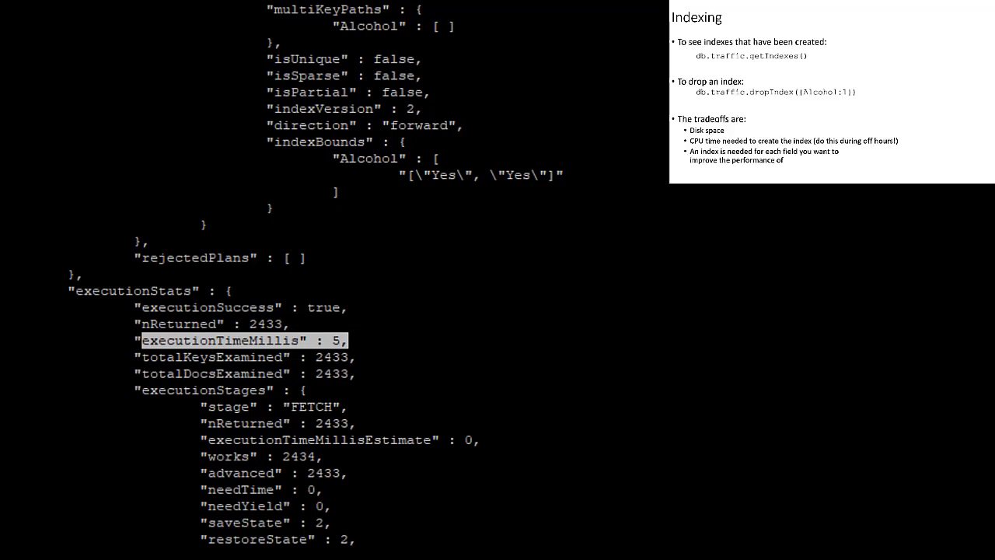
{"action": "mouse_move", "coordinate": [310, 4]}
{"action": "type", "text": "db."}
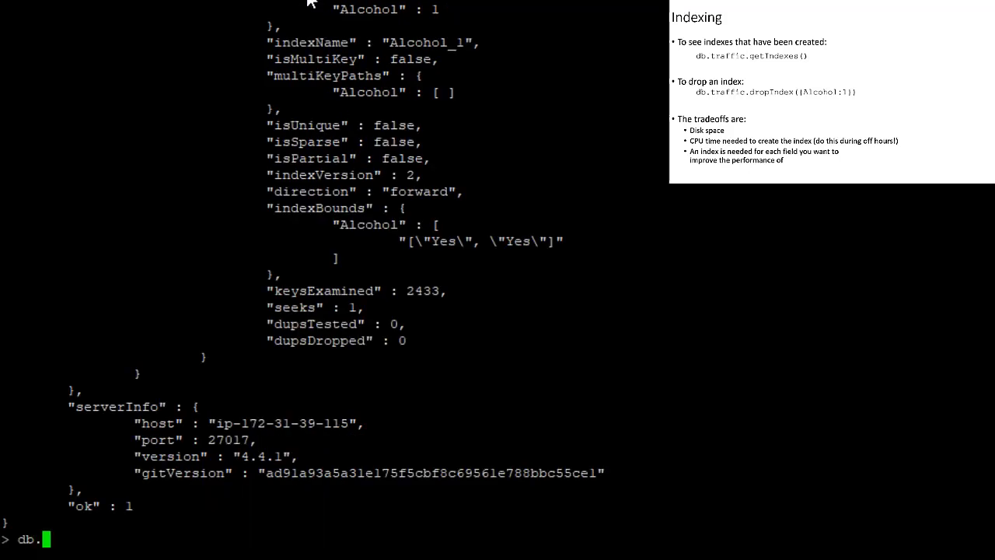
Step: Run db.traffic.getIndexes() to list the _id_ and Alcohol_1 indexes
{"action": "type", "text": "traf"}
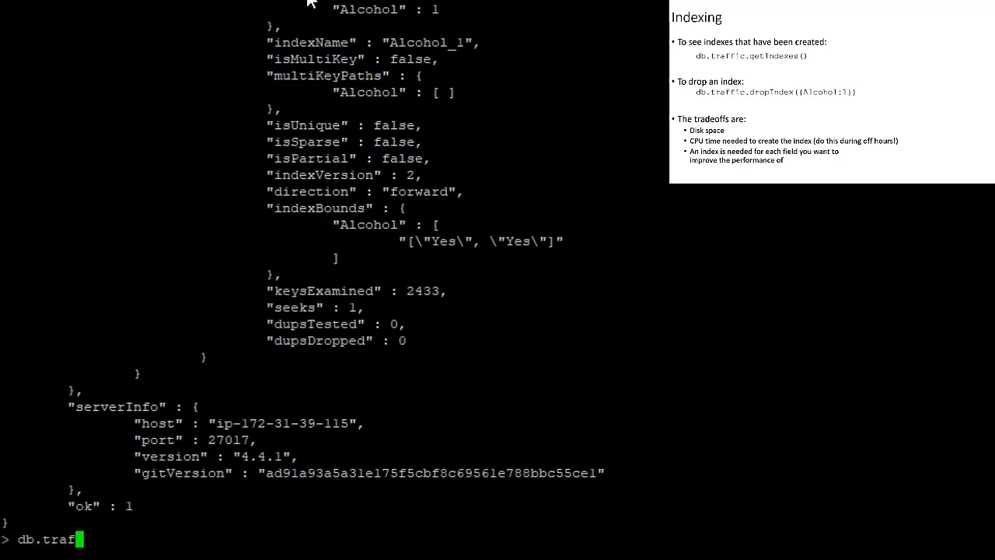
{"action": "type", "text": "fic.ge"}
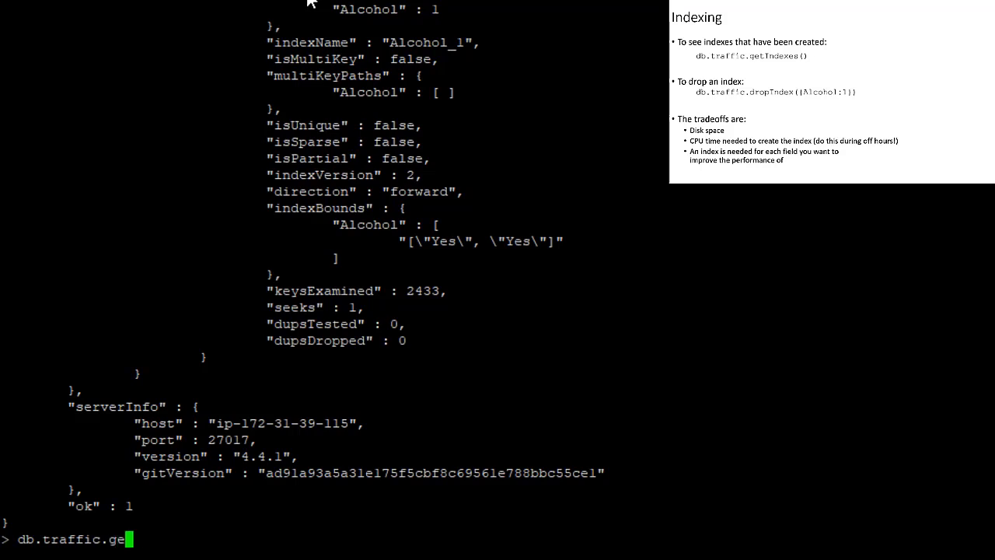
{"action": "type", "text": "tIndexes()"}
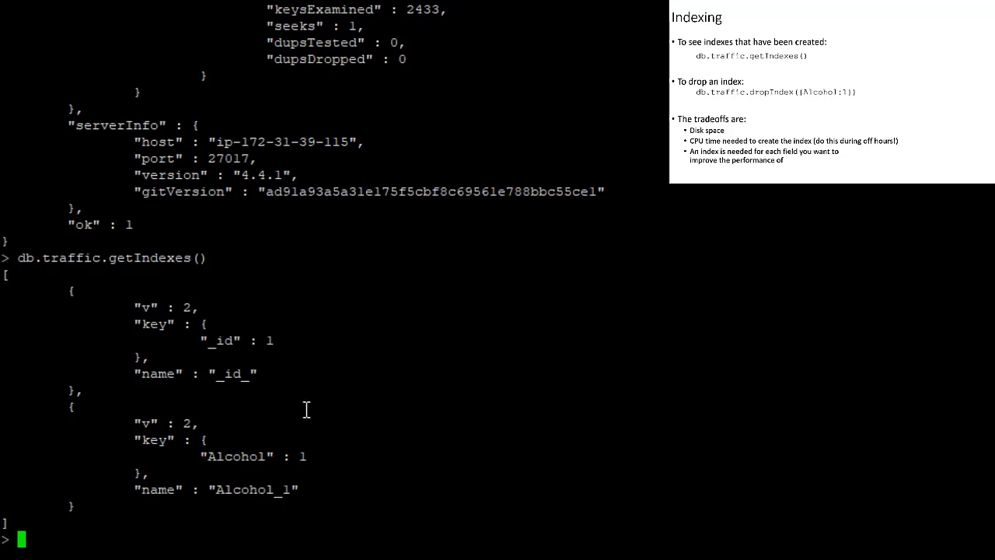
Step: Drop the Alcohol_1 index and rerun the explain, showing a 1033 ms COLLSCAN again
{"action": "type", "text": "db.traffic.getIndexes()"}
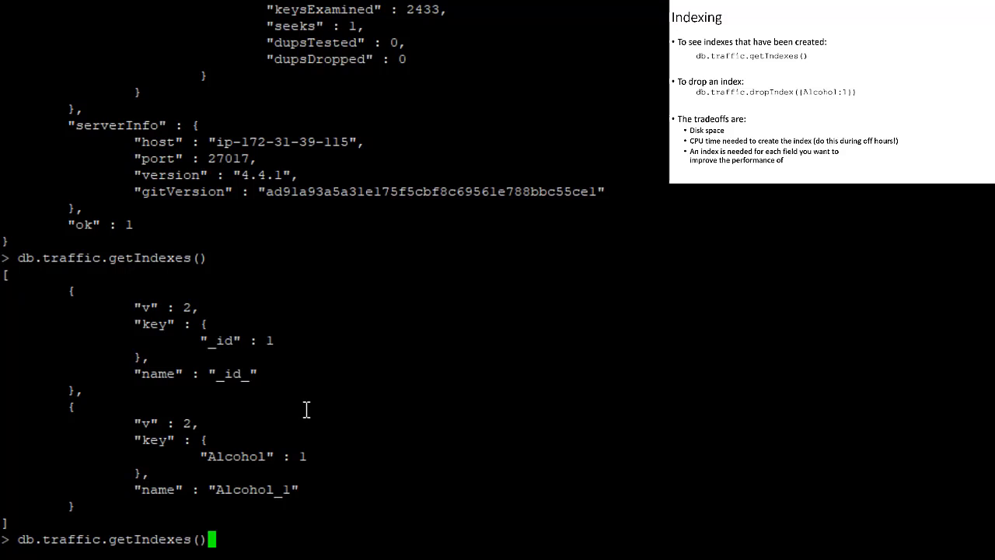
{"action": "type", "text": "db.traffic.find({Alcohol:\"Yes\"}).explain(\"executionStats\")"}
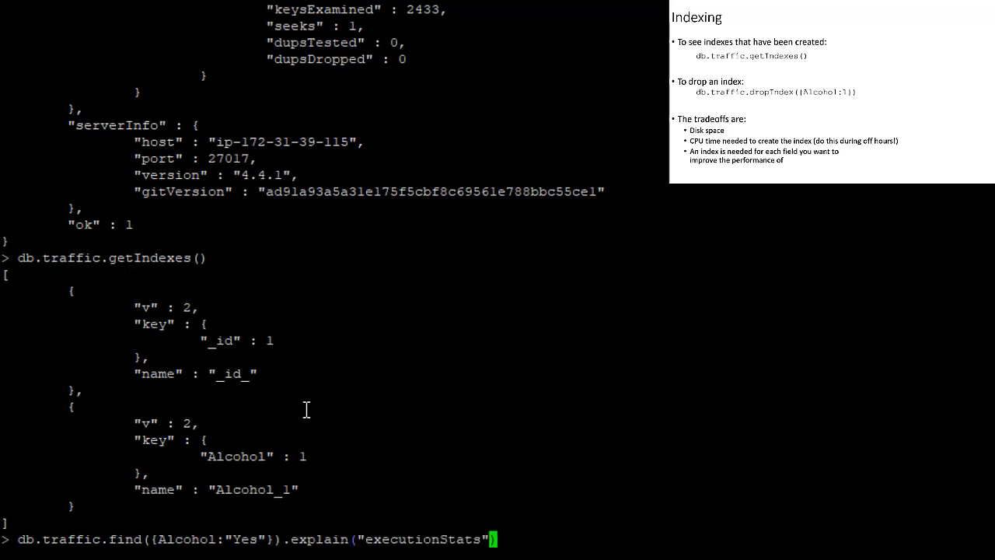
{"action": "type", "text": "db.traffic.ensureIndex({Alcohol:1})"}
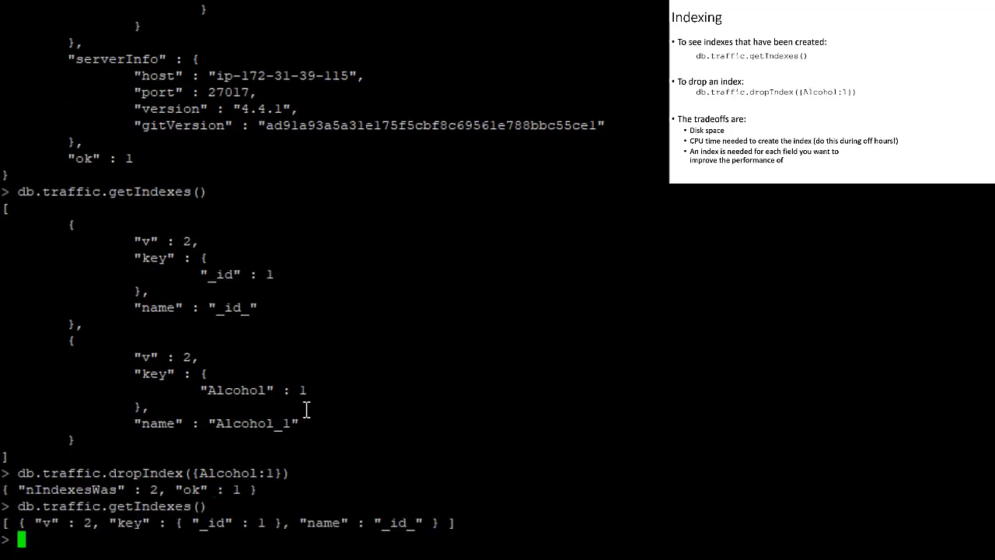
{"action": "type", "text": "db.traffic.dropIndex({Alcohol:1})"}
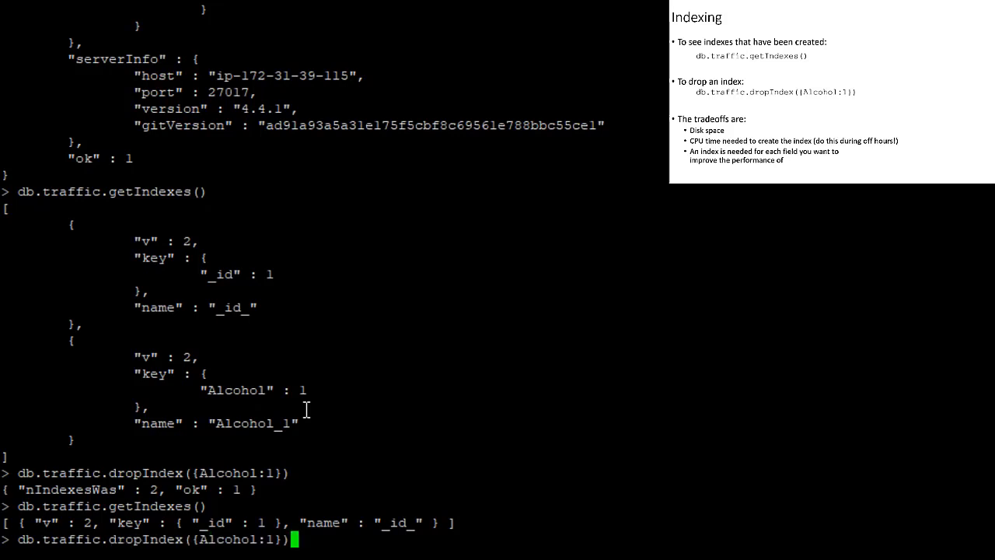
{"action": "type", "text": "db.traffic.find({Alcohol:\"Yes\"}).explain(\"executionStats\")"}
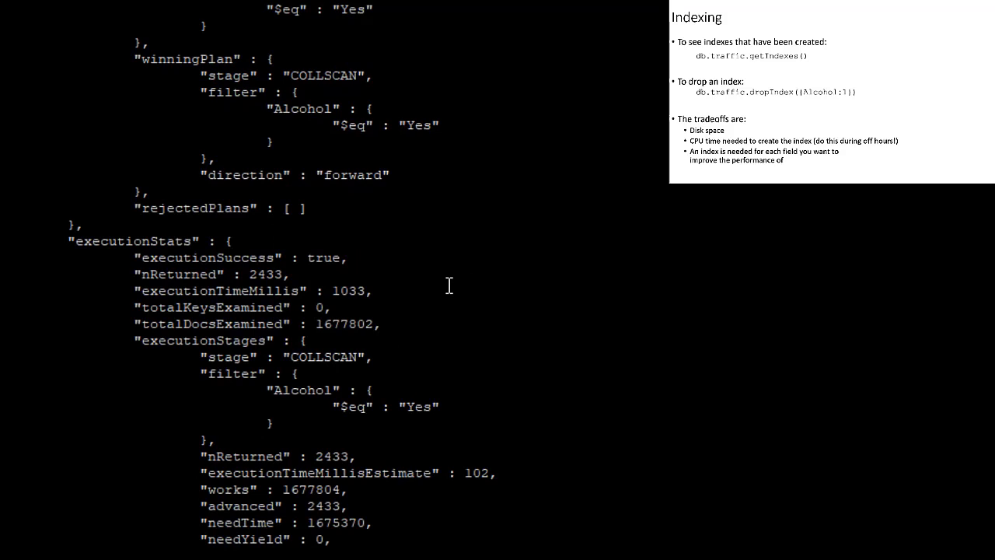
{"action": "mouse_move", "coordinate": [377, 290]}
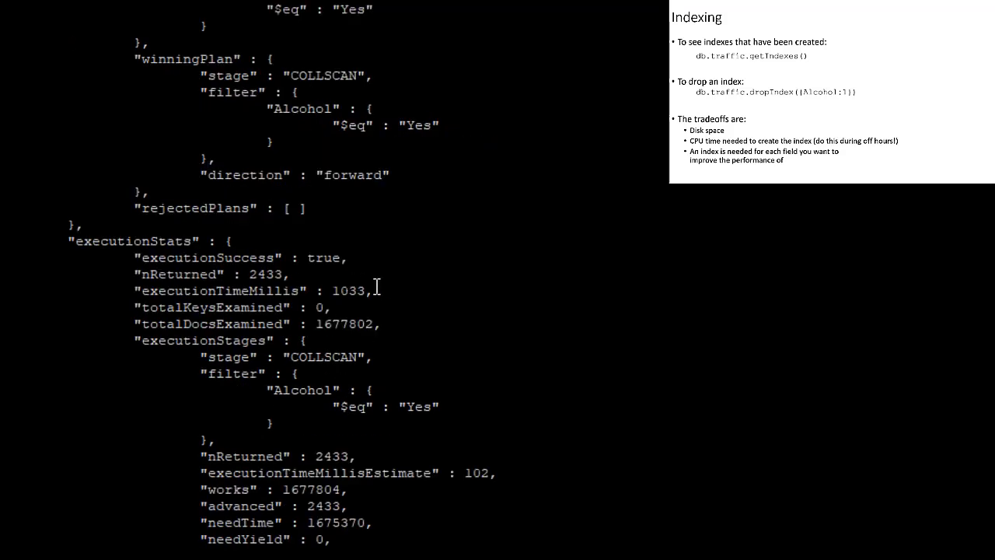
{"action": "triple_click", "coordinate": [218, 290]}
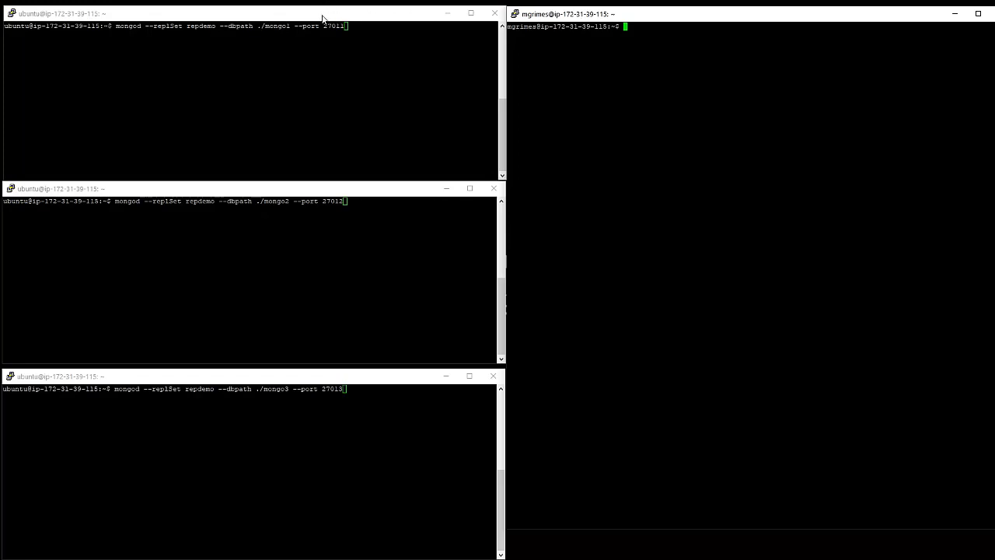
Step: Focus the PuTTY terminal that starts the repdemo member on port 27011
{"action": "left_click", "coordinate": [233, 94]}
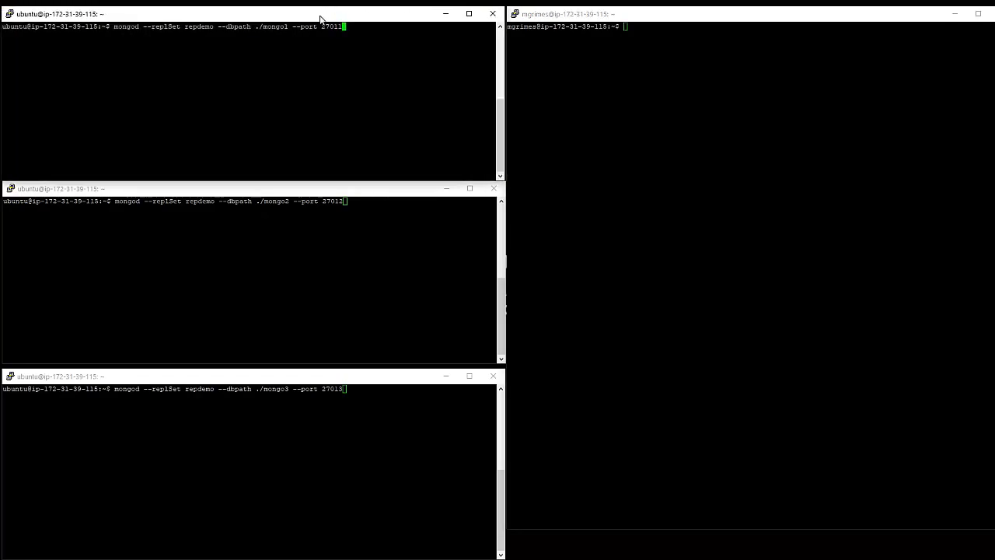
{"action": "mouse_move", "coordinate": [204, 193]}
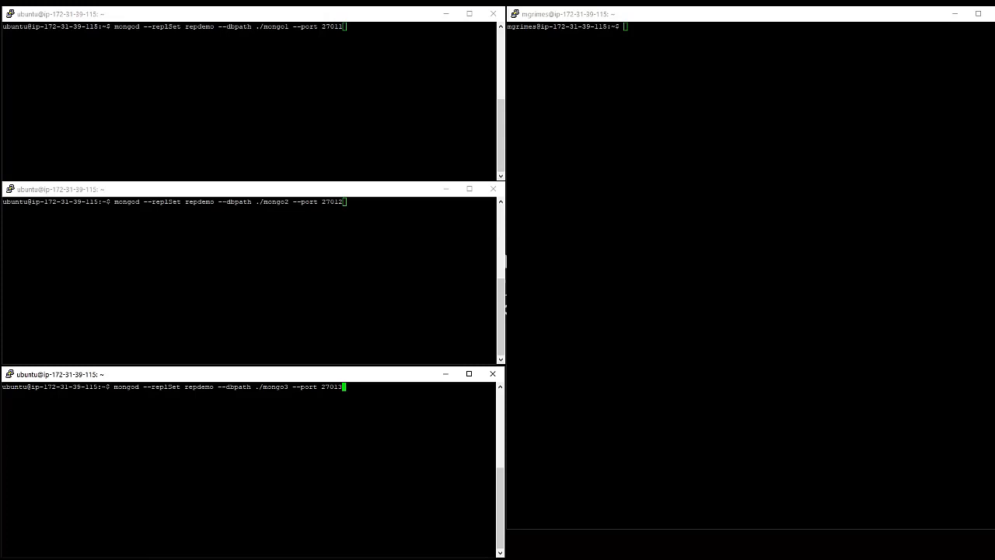
Step: Run mongo localhost:27011 in the fourth PuTTY window
{"action": "double_click", "coordinate": [199, 202]}
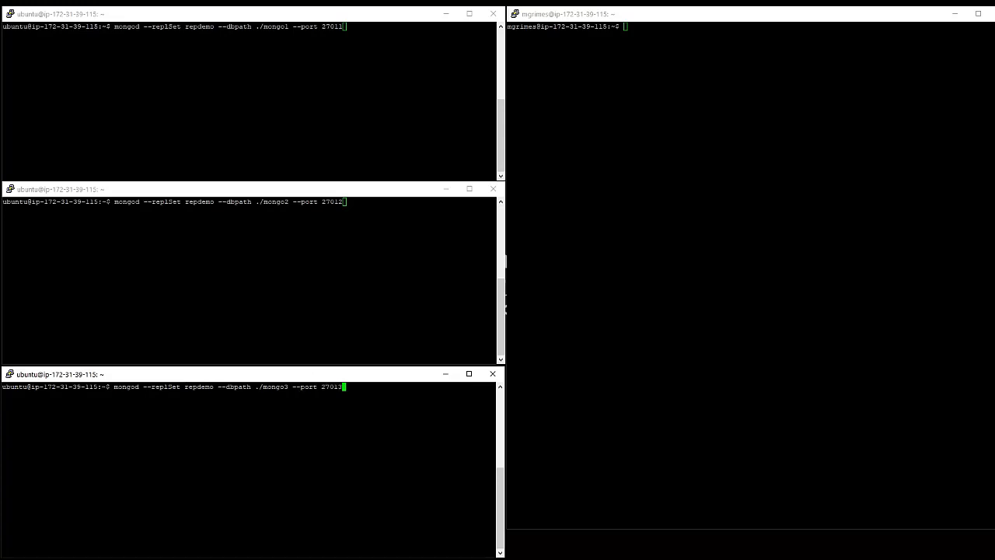
{"action": "type", "text": "mongo localhost:27011"}
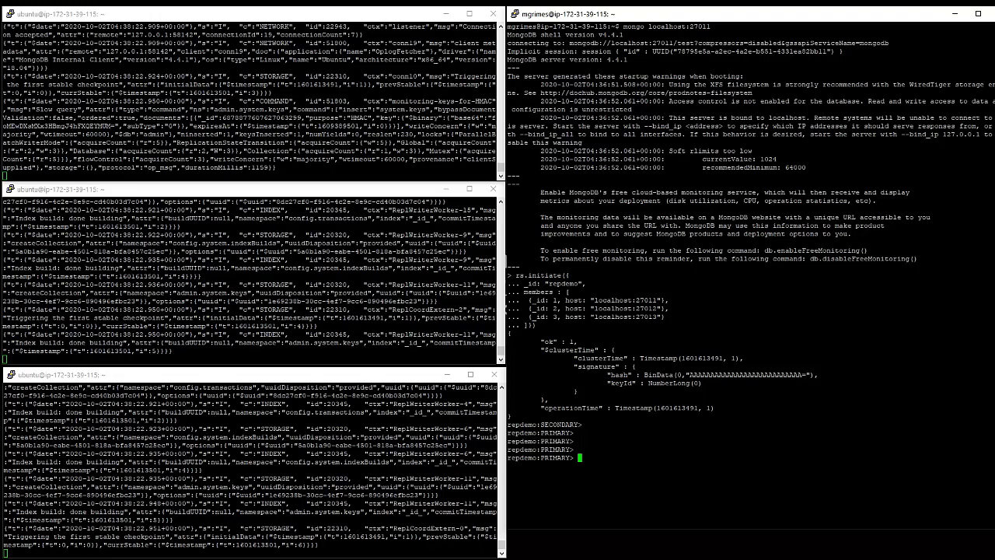
Step: Check the primary with db.isMaster().primary
{"action": "type", "text": "db.isMaster("}
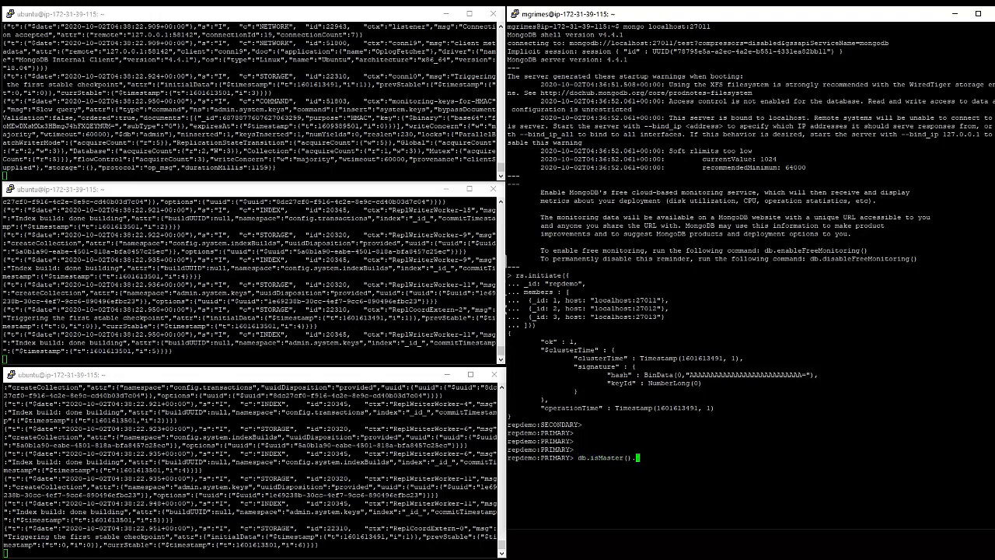
{"action": "type", "text": ".primary"}
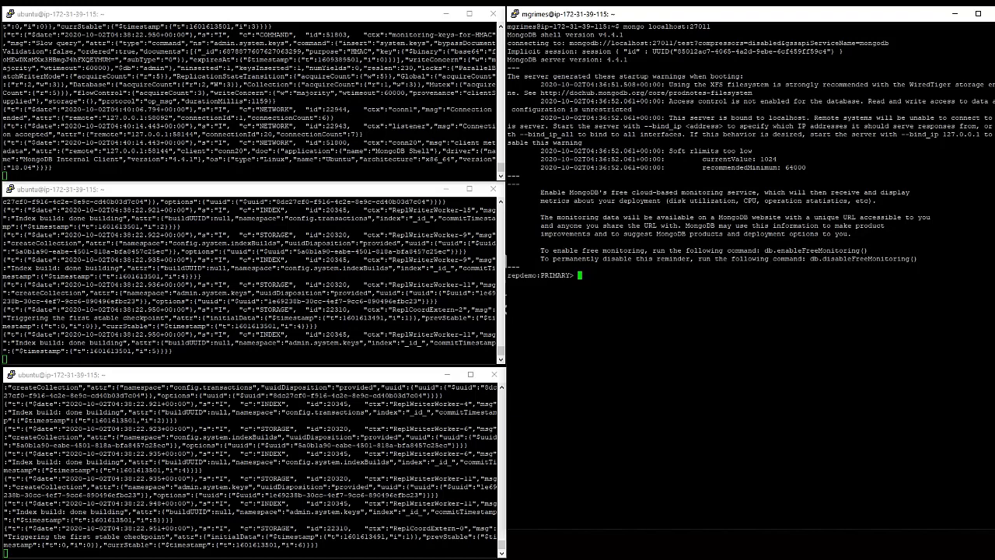
Step: Insert students Angela Bradford, Charlie Davis and Edgar Franklin, then list collections and documents
{"action": "type", "text": "show collection"}
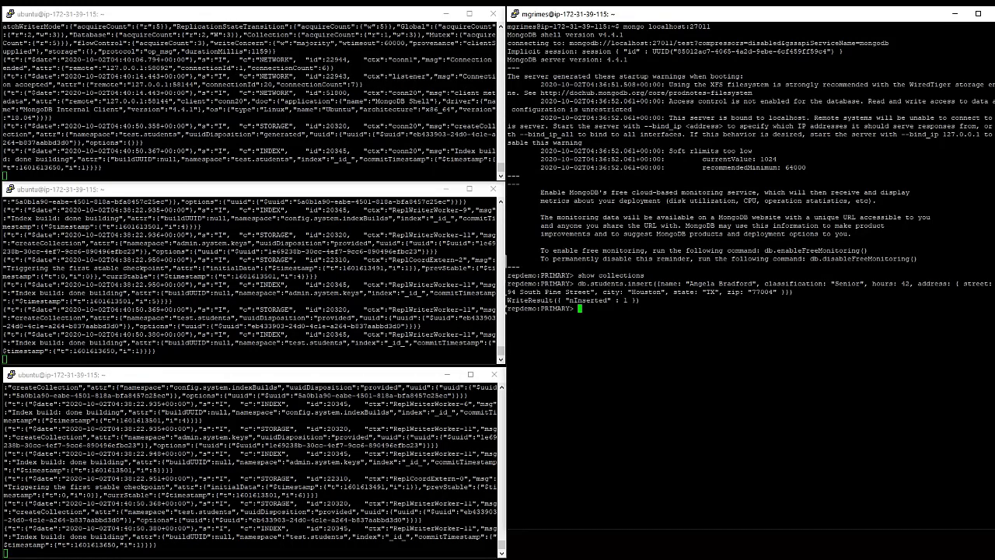
{"action": "type", "text": "show collections"}
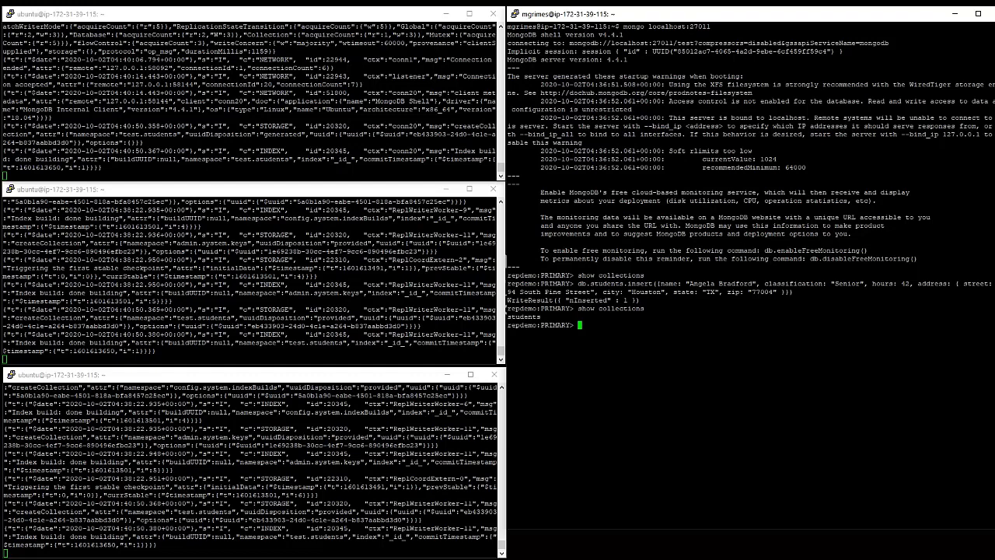
{"action": "type", "text": "db.students.find("}
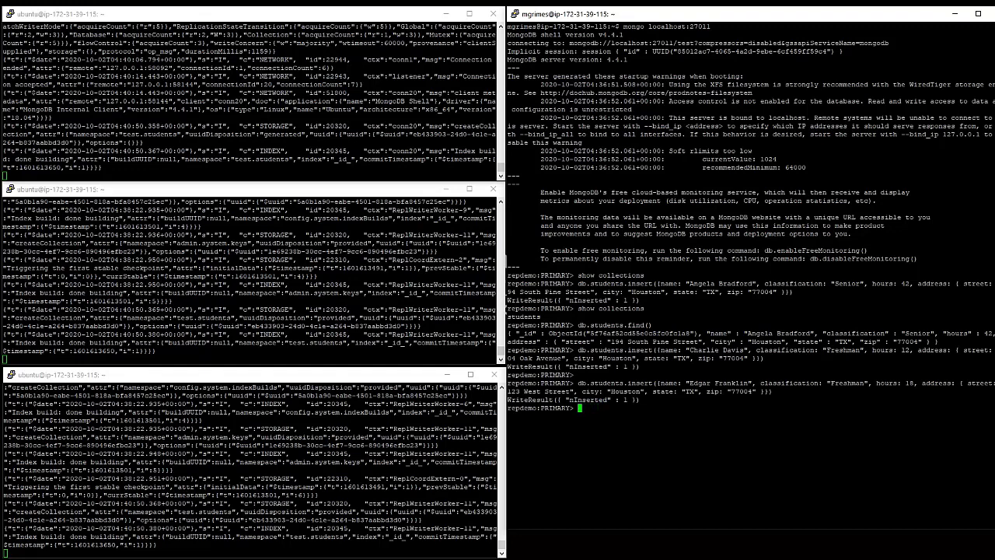
{"action": "type", "text": "db.students.find("}
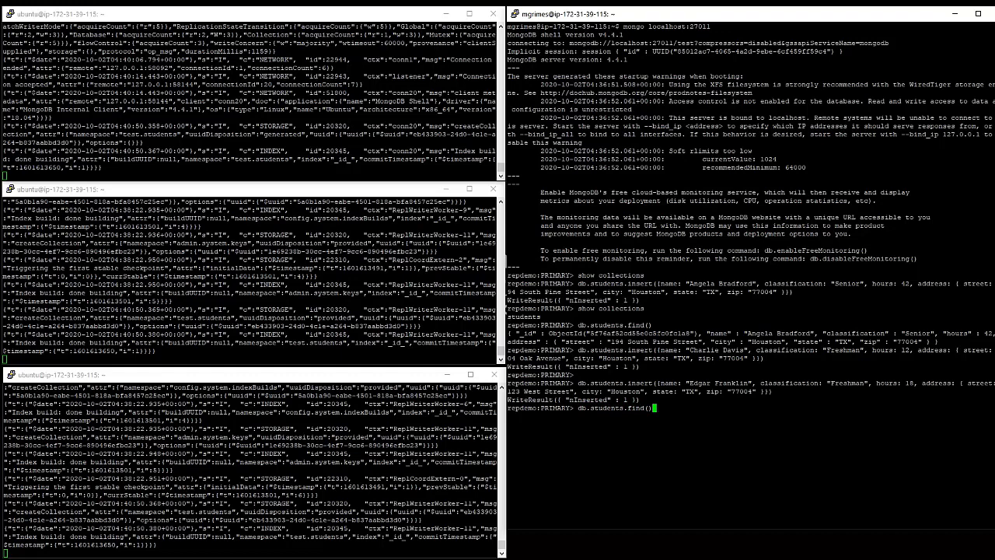
{"action": "type", "text": ".forEach(pinrt"}
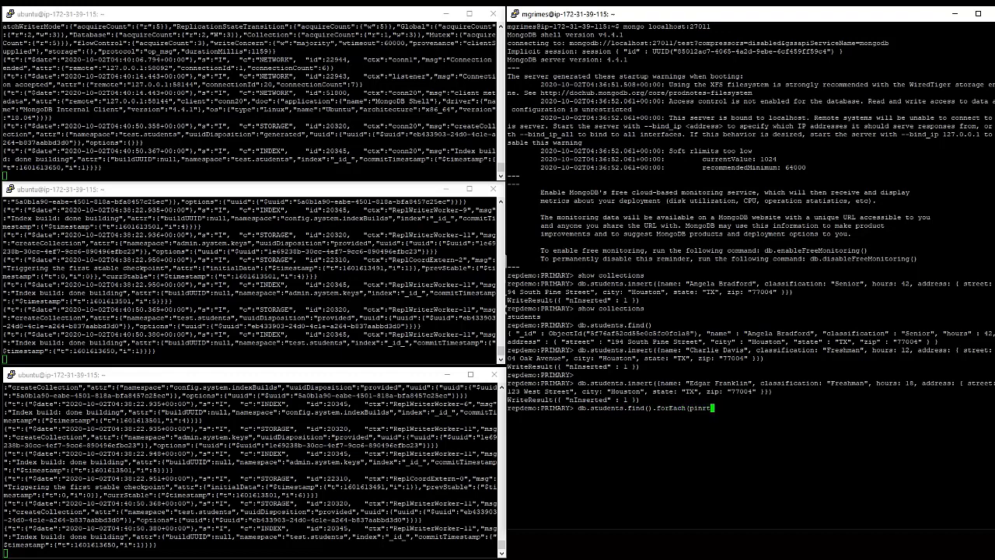
{"action": "type", "text": "n)"}
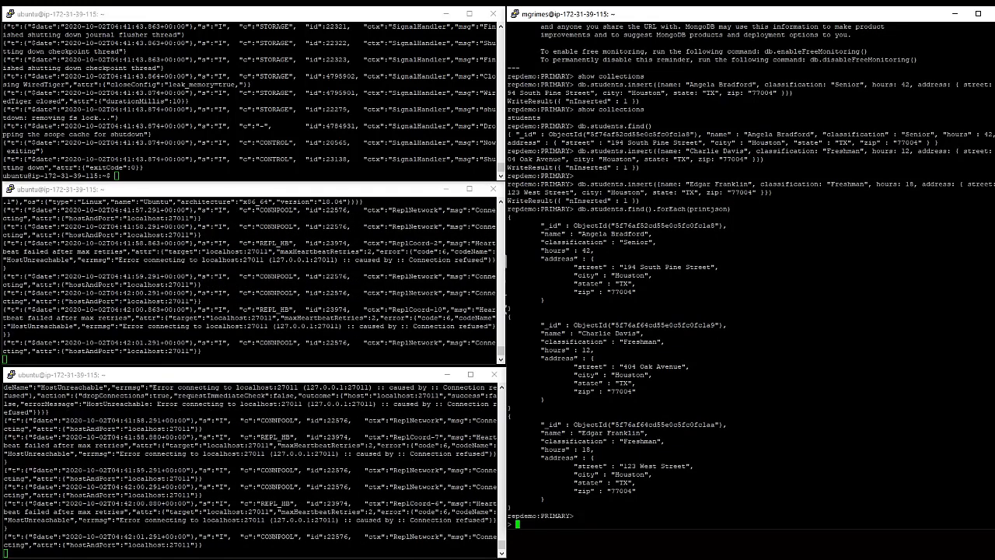
Step: Connect mongo to localhost port 27012, run show collections, and print db.students.find() results
{"action": "type", "text": "mongo localhost:27011"}
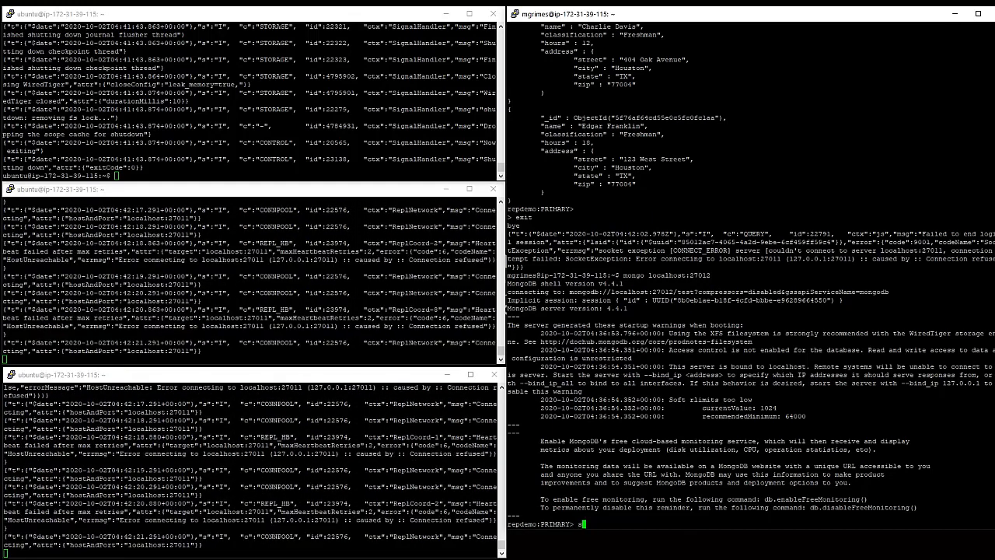
{"action": "type", "text": "show collections"}
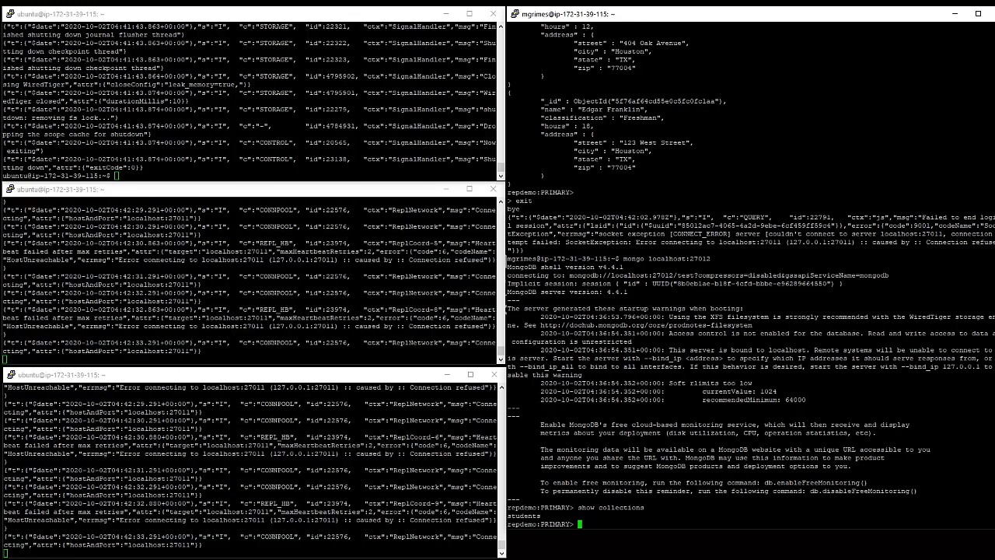
{"action": "type", "text": "db.students.find()"}
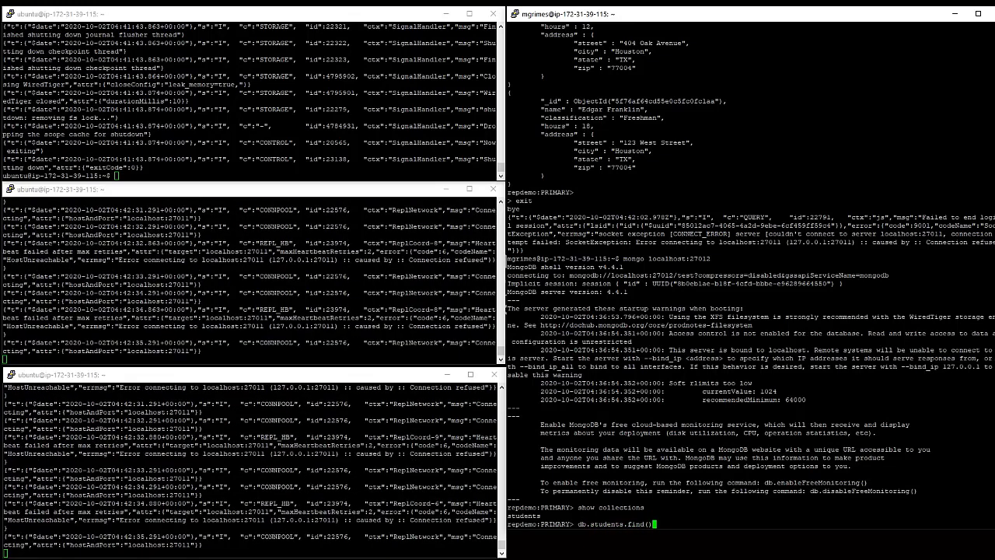